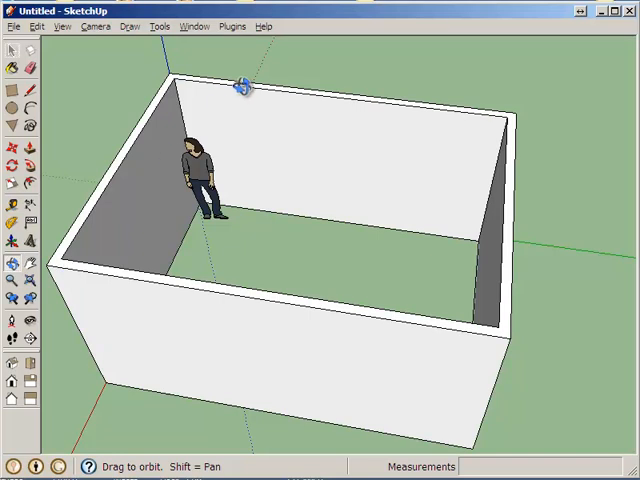
mouse_move(362, 316)
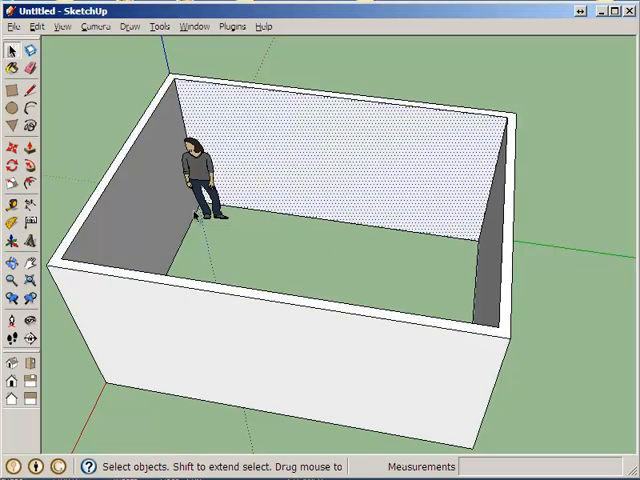
- Select the wall geometry and bring up its context actions
left_click(322, 382)
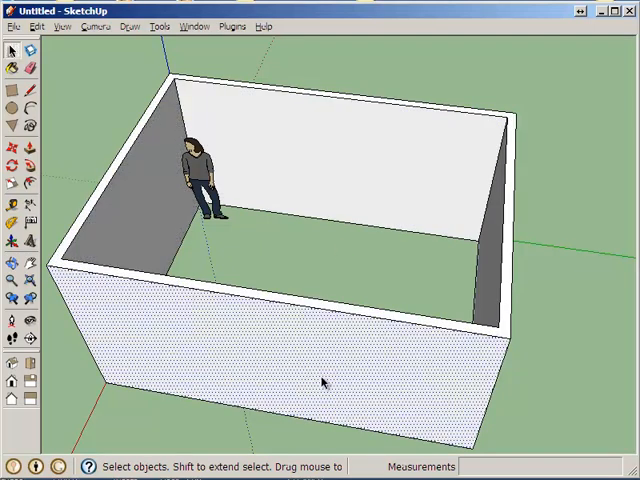
right_click(320, 384)
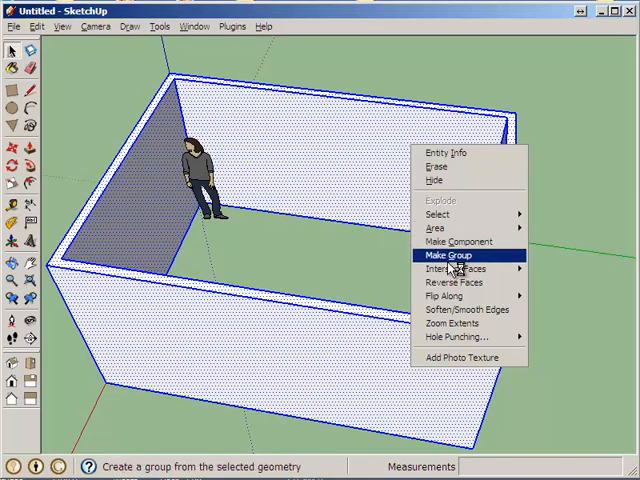
- Group the wall, then pick the Door_3-0x6-8_Left component from the Doors collection
left_click(448, 256)
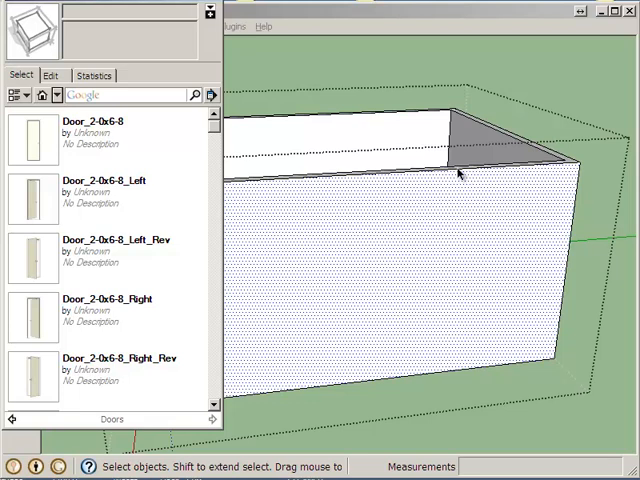
mouse_move(148, 220)
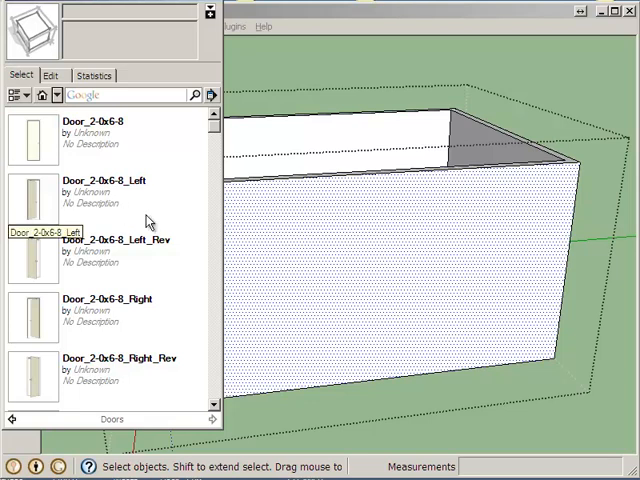
mouse_move(208, 230)
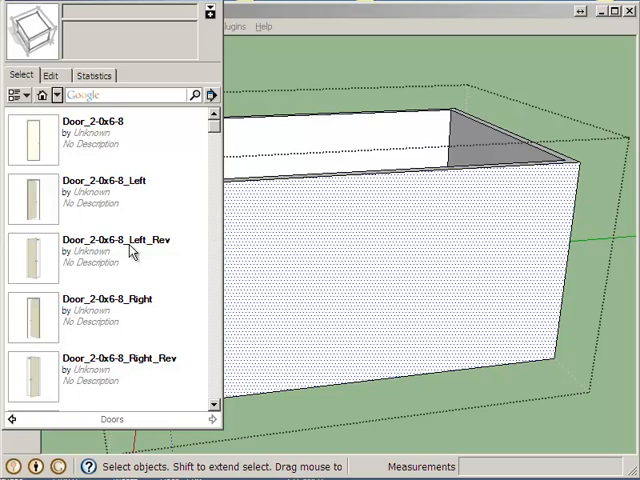
scroll("down", 3)
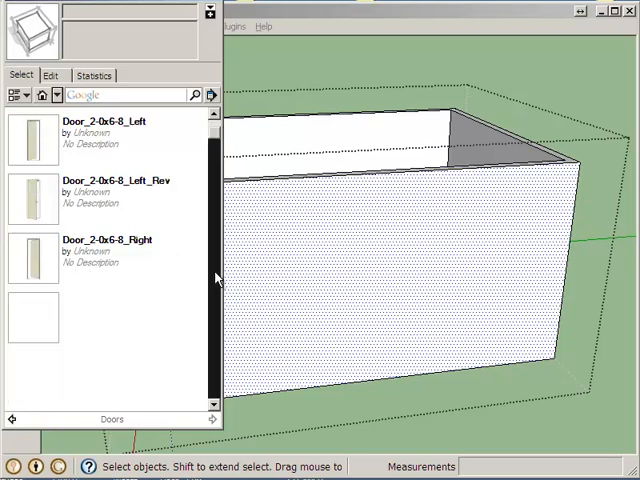
scroll("down", 3)
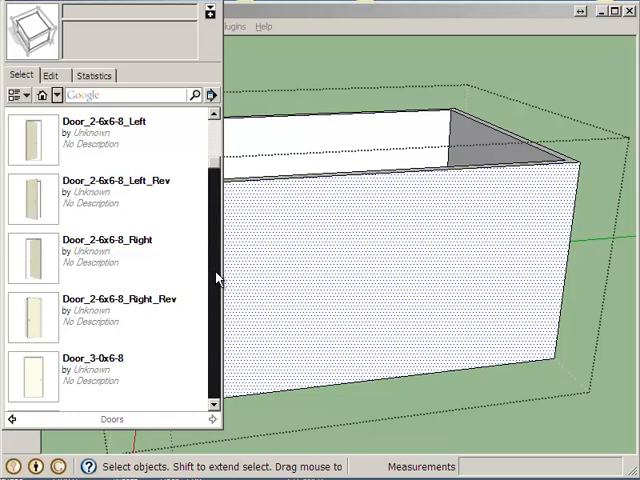
scroll("down", 3)
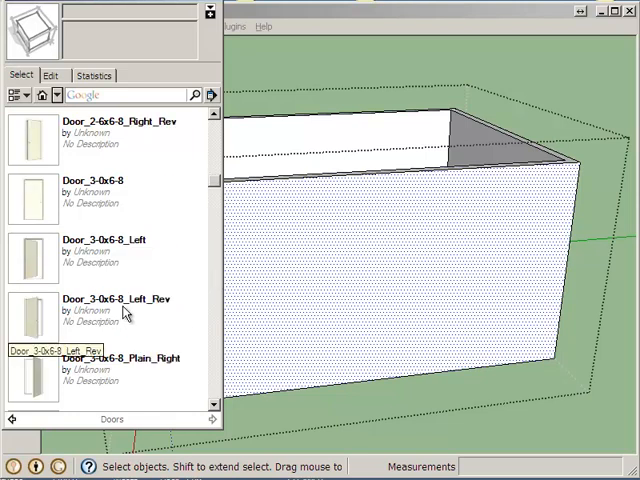
left_click(124, 312)
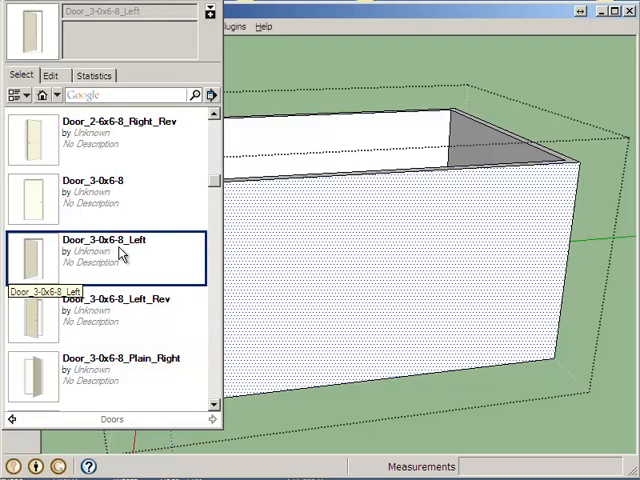
mouse_move(132, 252)
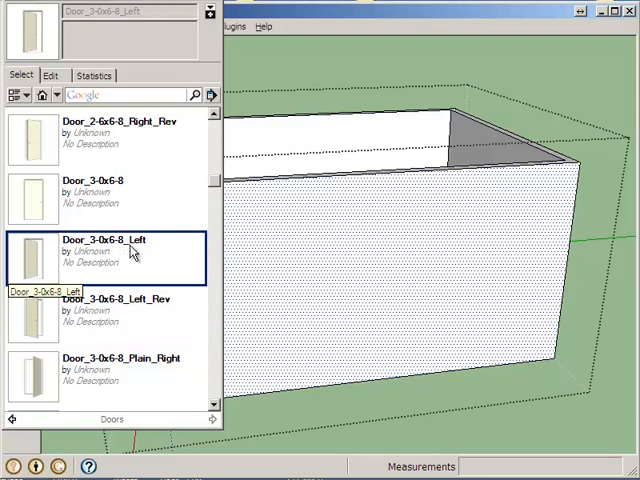
- Place the Door_3-0x6-8_Left door on the wall's front face and adjust its position
left_click(104, 250)
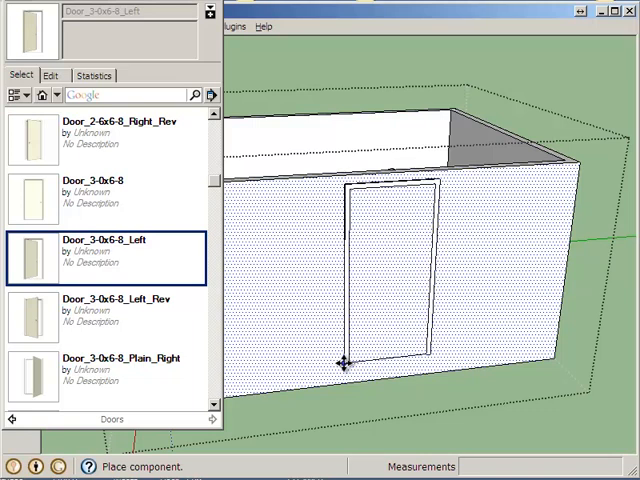
mouse_move(338, 380)
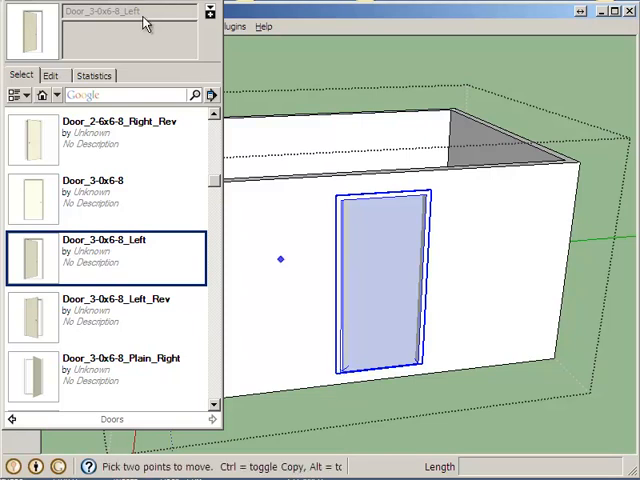
left_click(208, 16)
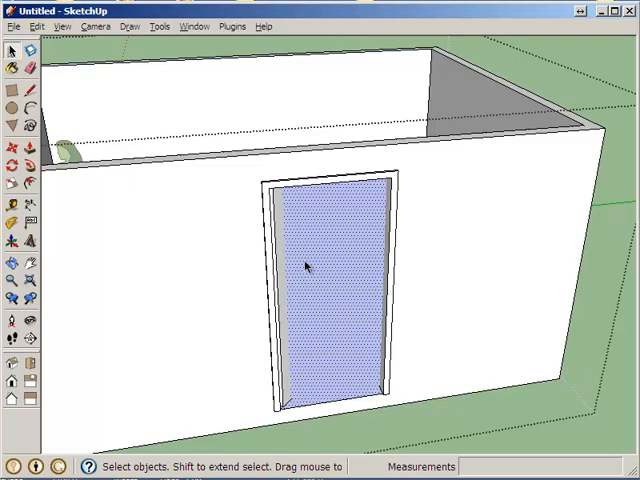
left_click_drag(310, 260, 316, 100)
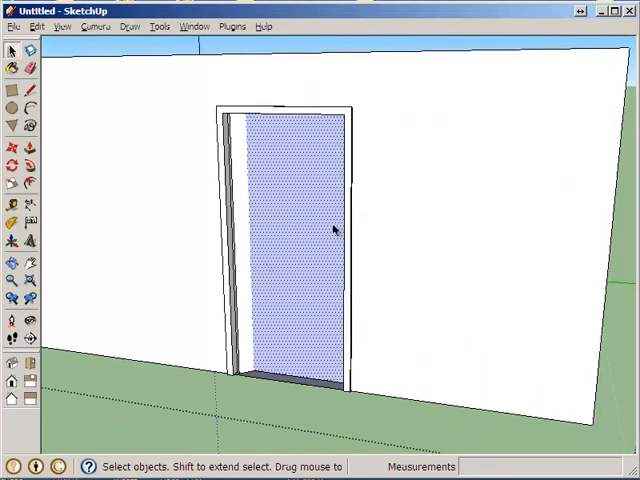
left_click_drag(336, 230, 400, 280)
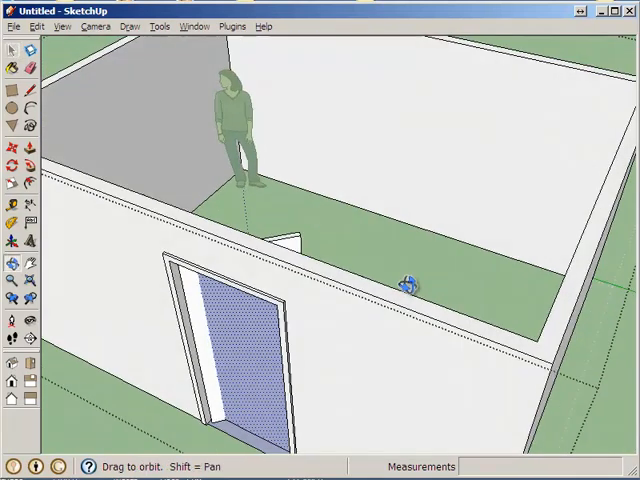
left_click_drag(404, 280, 476, 152)
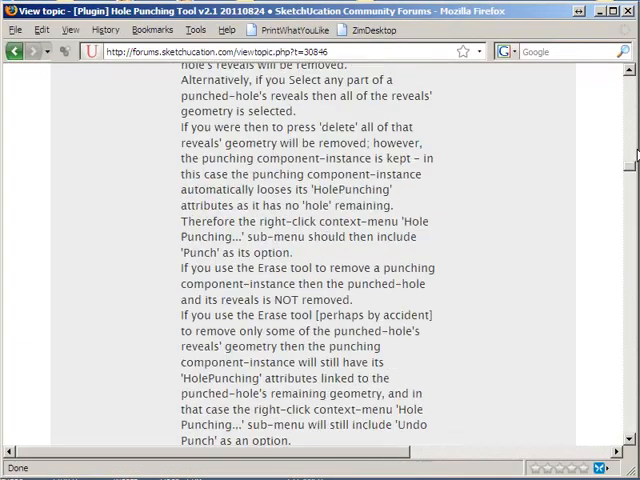
- Scroll the Hole Punching Tool topic down to the HolePunchTool20110824.zip attachment
scroll("up", 3)
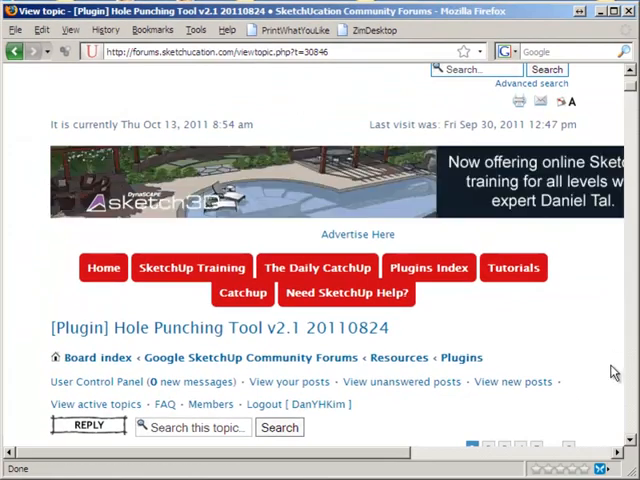
mouse_move(196, 328)
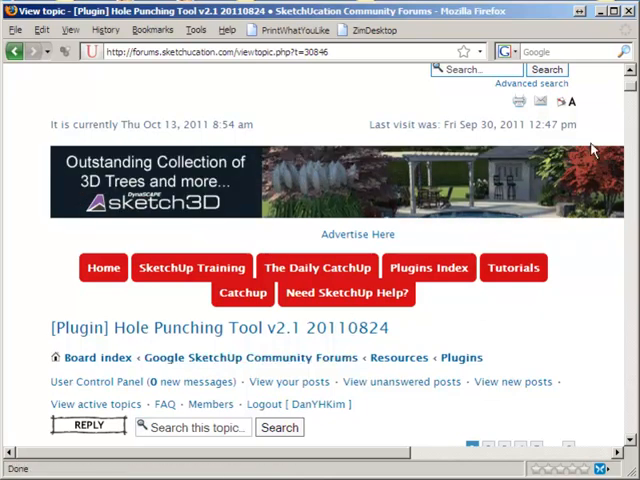
scroll("down", 3)
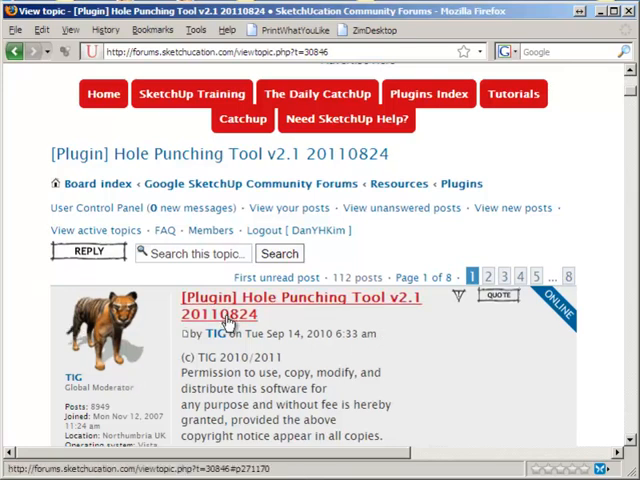
scroll("down", 3)
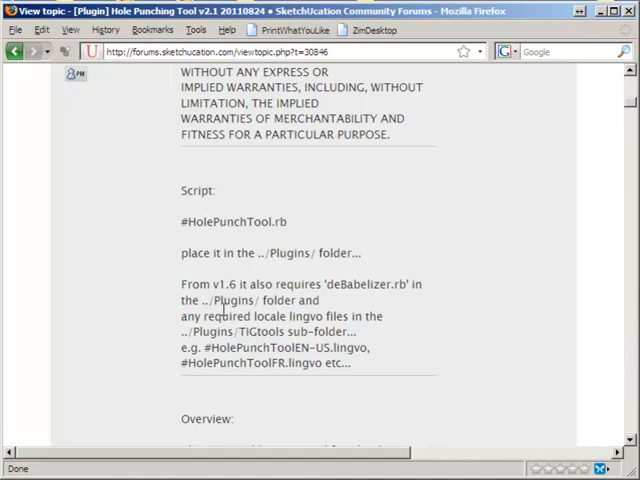
scroll("down", 3)
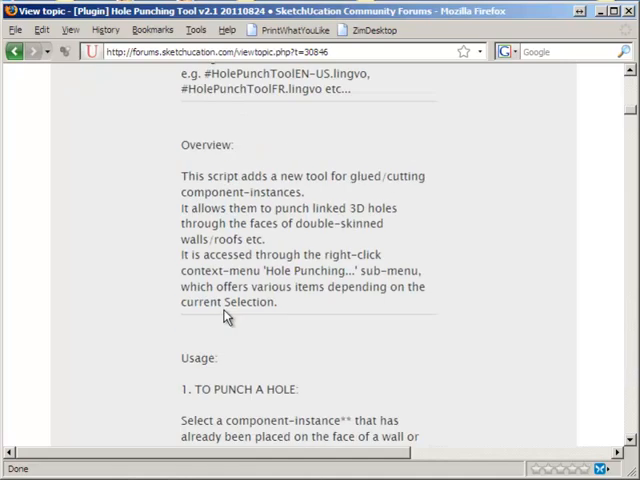
mouse_move(362, 176)
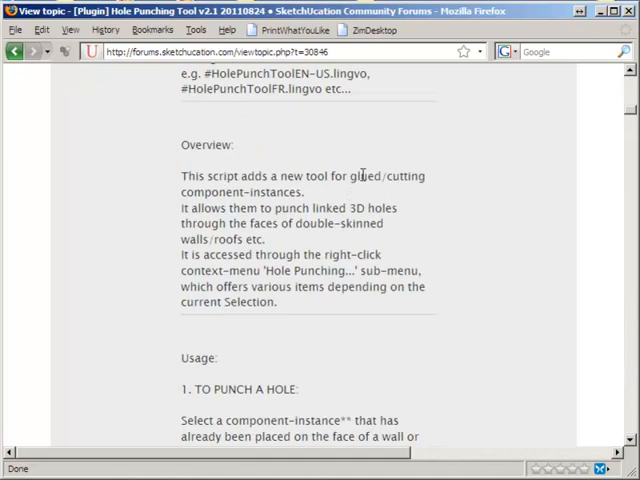
mouse_move(352, 192)
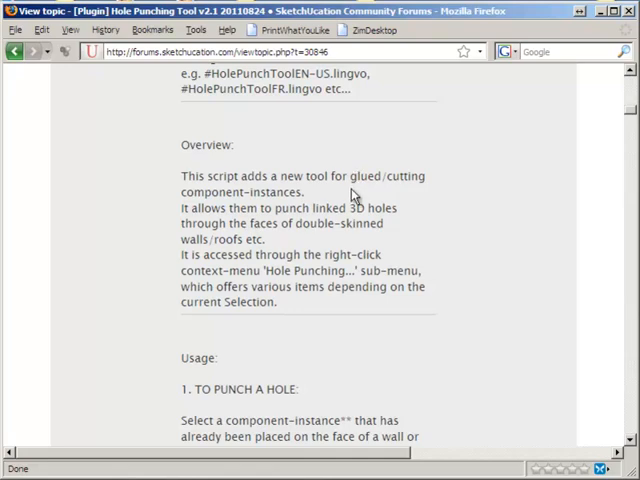
mouse_move(396, 208)
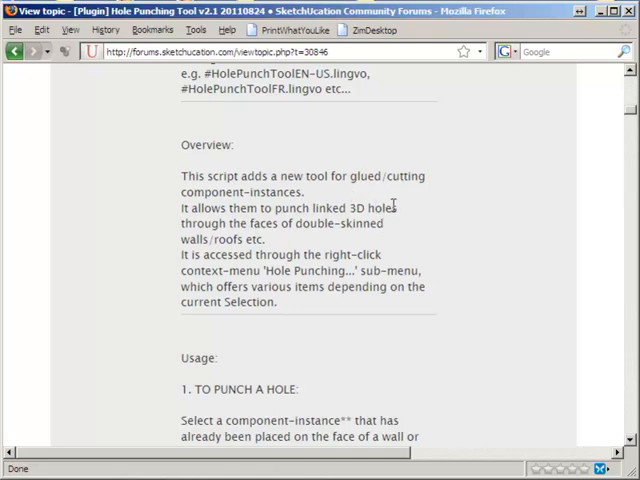
mouse_move(388, 228)
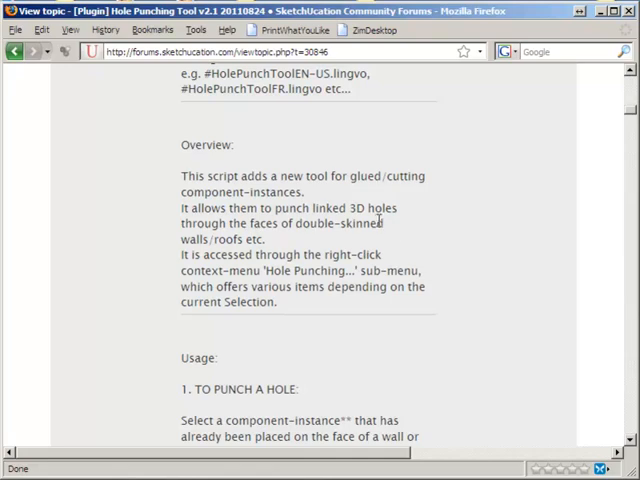
mouse_move(320, 256)
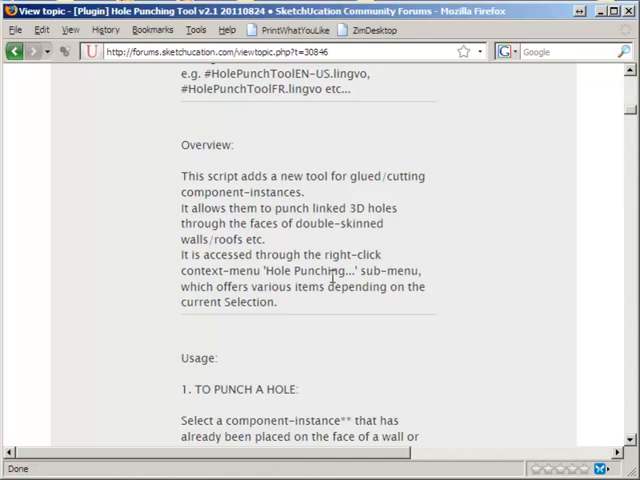
mouse_move(492, 276)
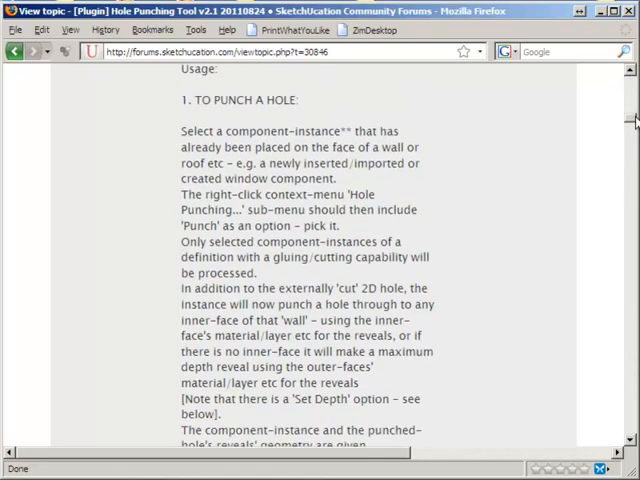
scroll("down", 3)
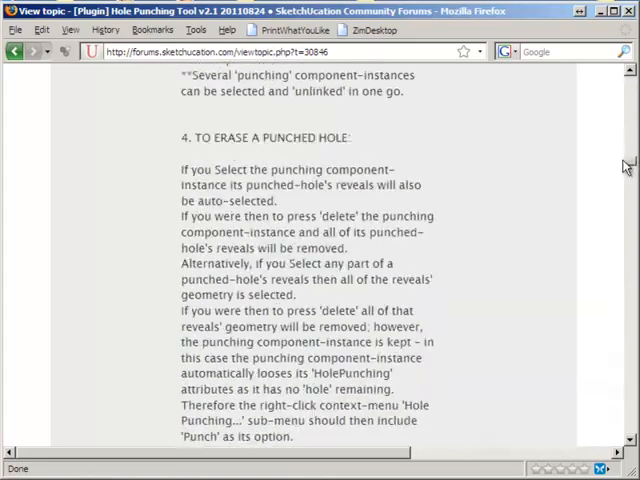
scroll("down", 3)
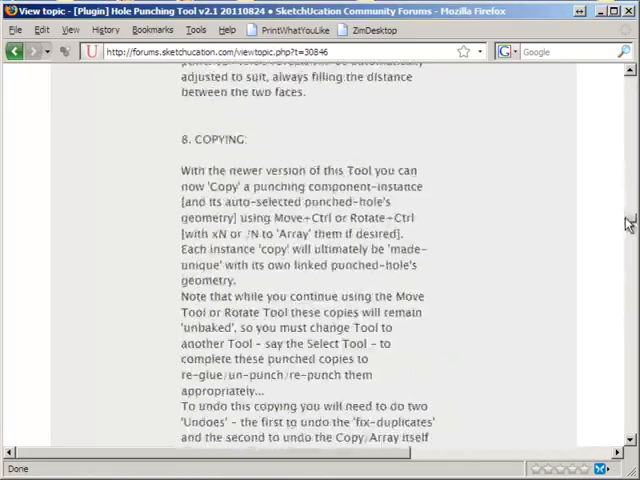
scroll("down", 3)
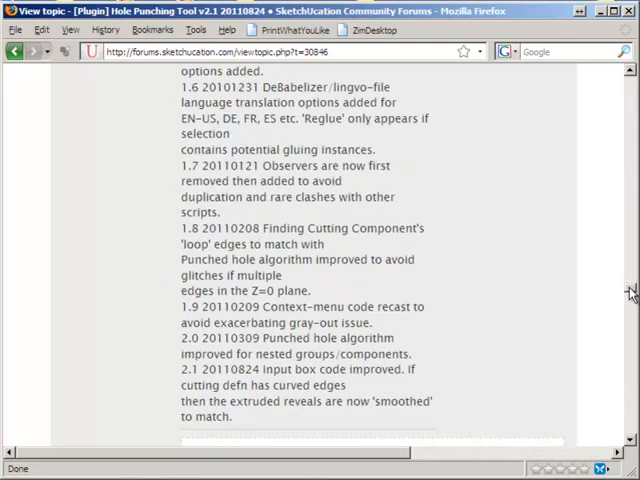
scroll("down", 3)
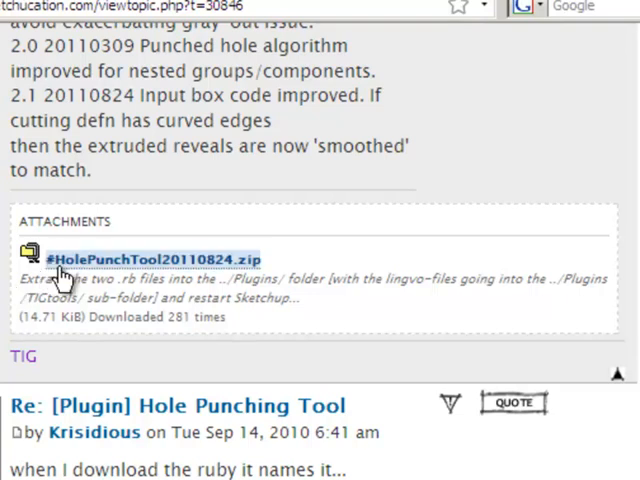
- Download HolePunchTool20110824.zip, choosing Save File in Firefox's prompt
left_click(152, 258)
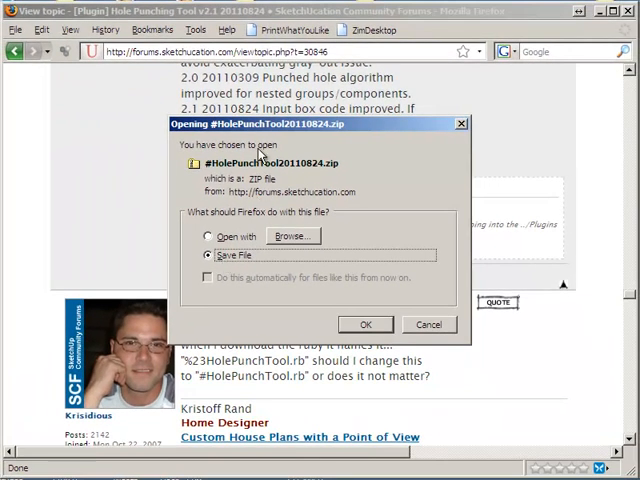
mouse_move(358, 192)
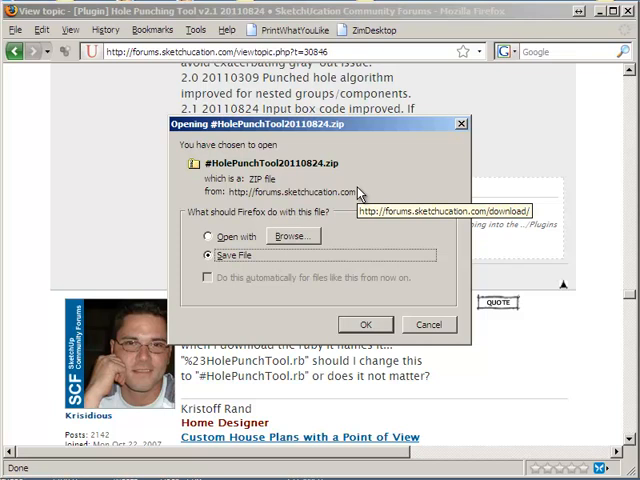
left_click(428, 324)
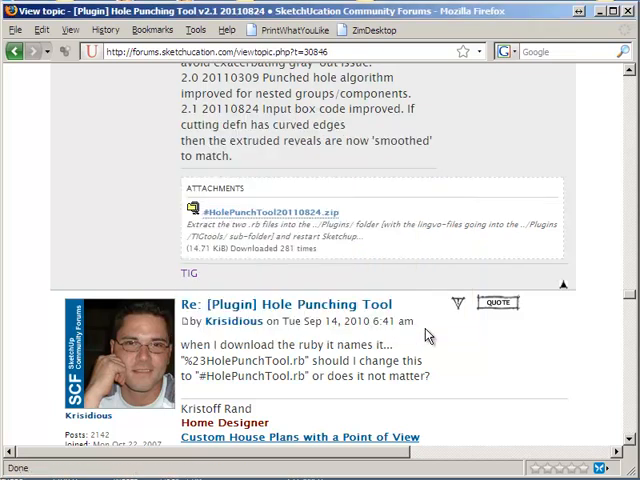
mouse_move(584, 412)
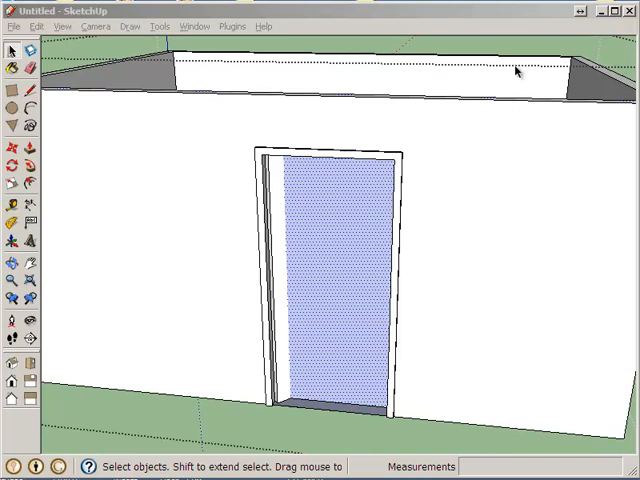
mouse_move(404, 196)
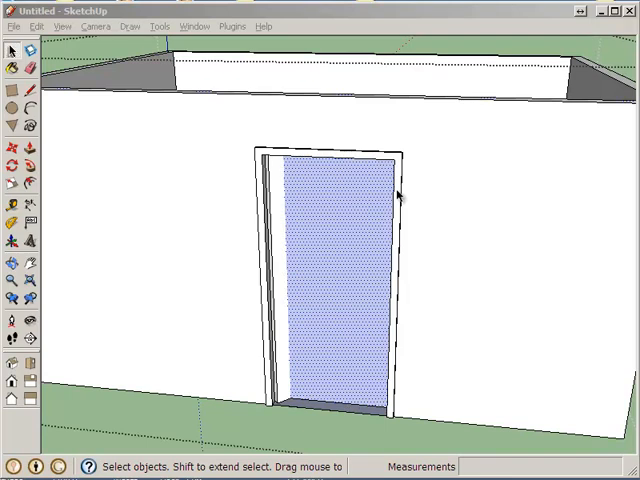
mouse_move(412, 170)
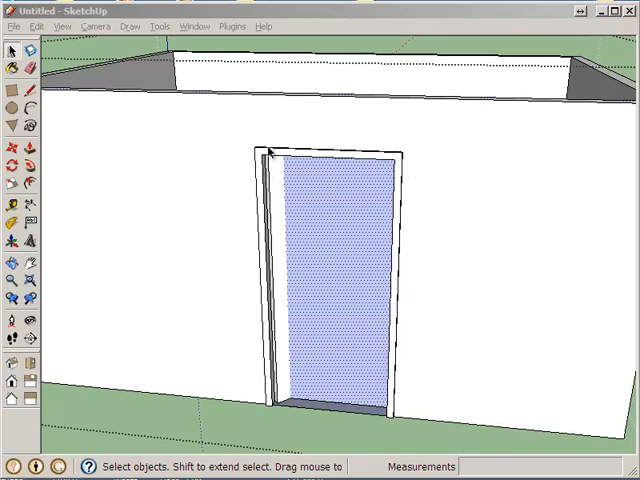
- Punch the door component through the wall with Hole Punching > Punch
right_click(270, 156)
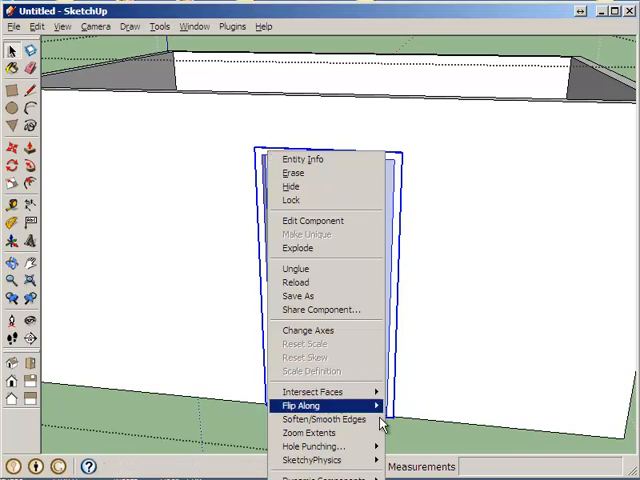
mouse_move(316, 446)
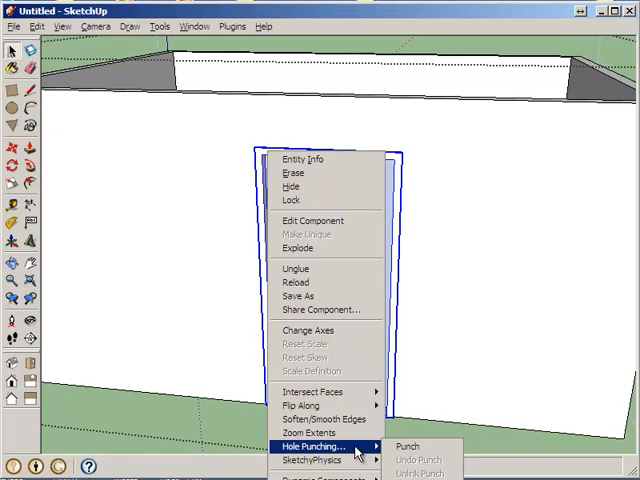
mouse_move(370, 444)
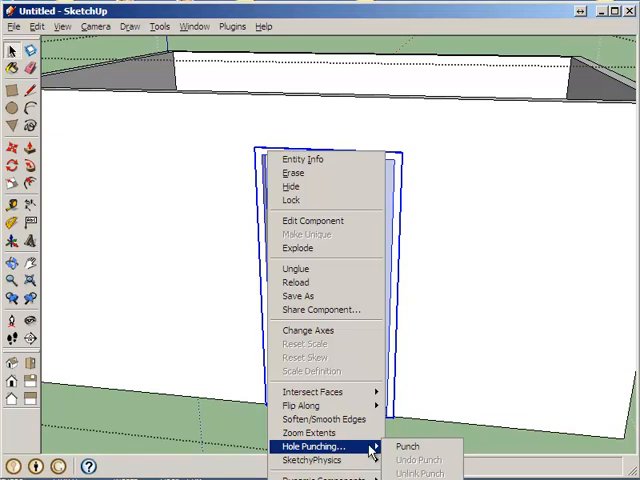
mouse_move(412, 446)
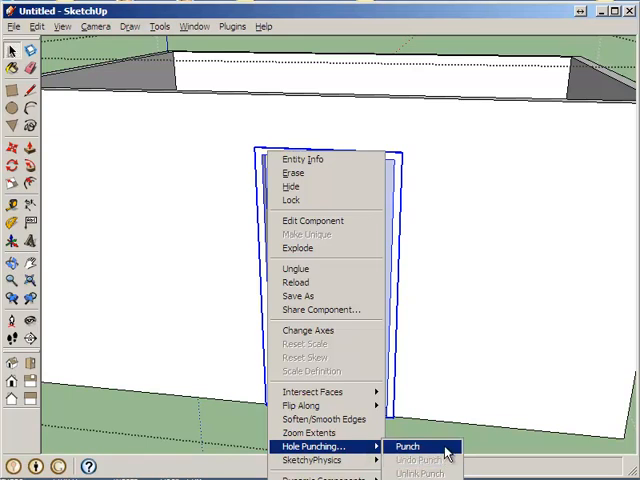
left_click(412, 444)
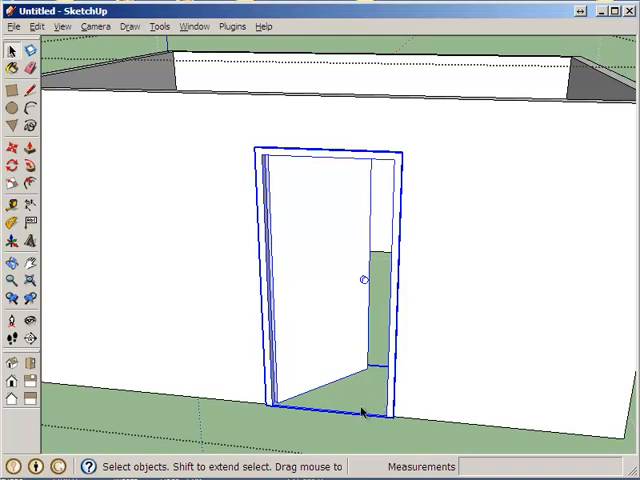
left_click(330, 442)
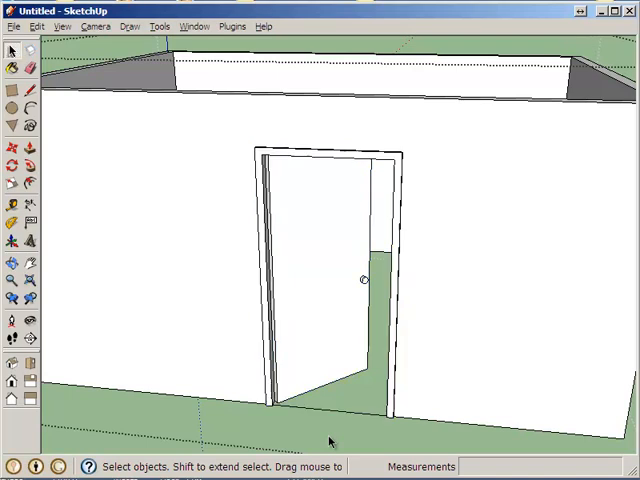
mouse_move(340, 388)
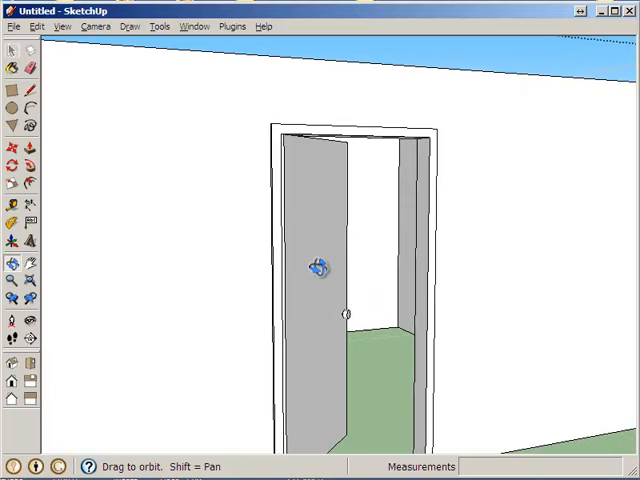
left_click_drag(318, 268, 342, 288)
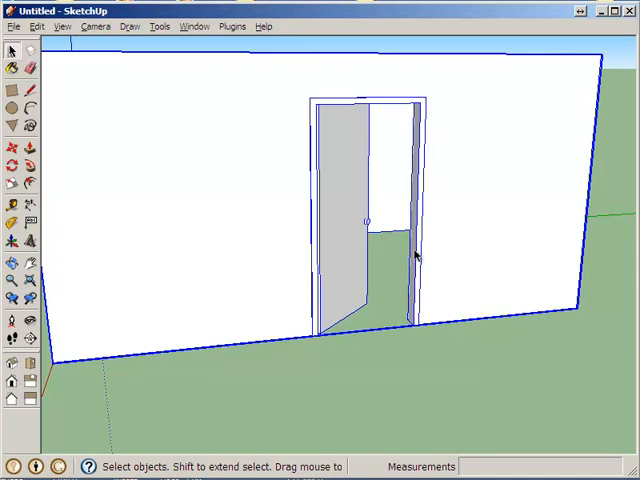
mouse_move(446, 236)
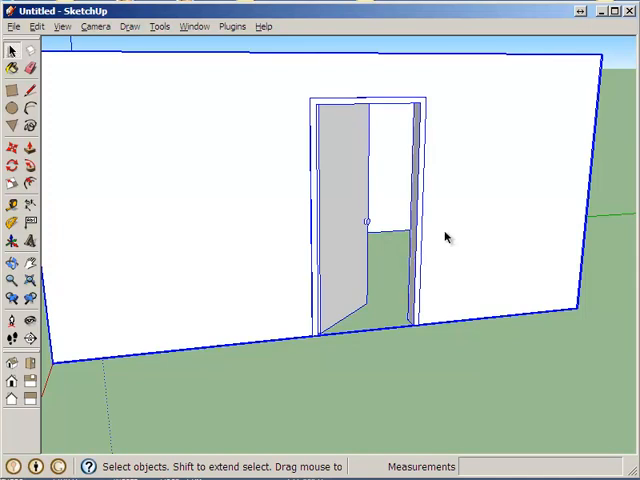
- Lock the wall group so it stays in place
right_click(448, 236)
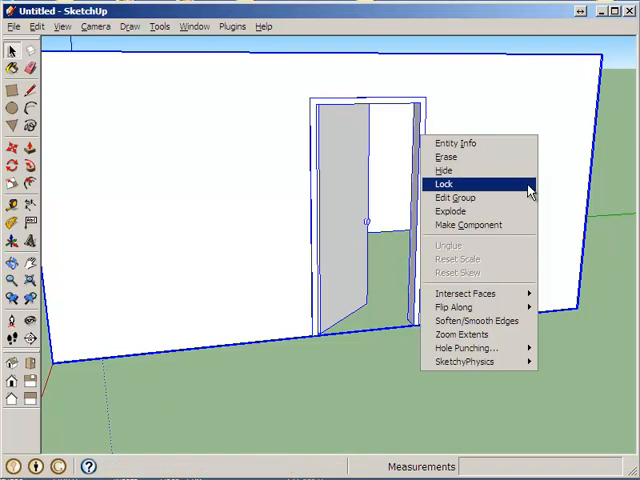
left_click(442, 184)
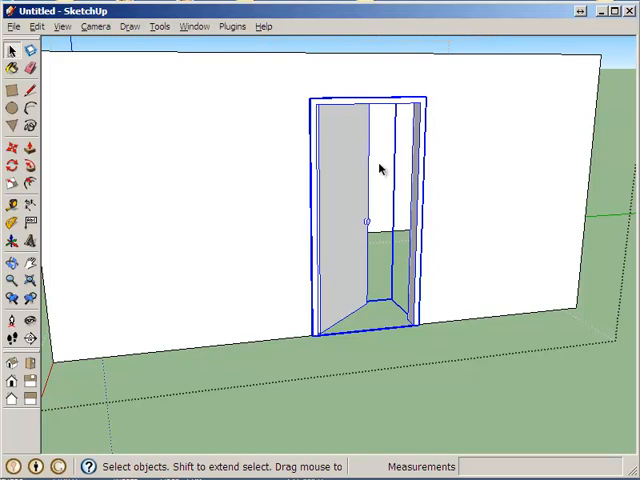
mouse_move(428, 136)
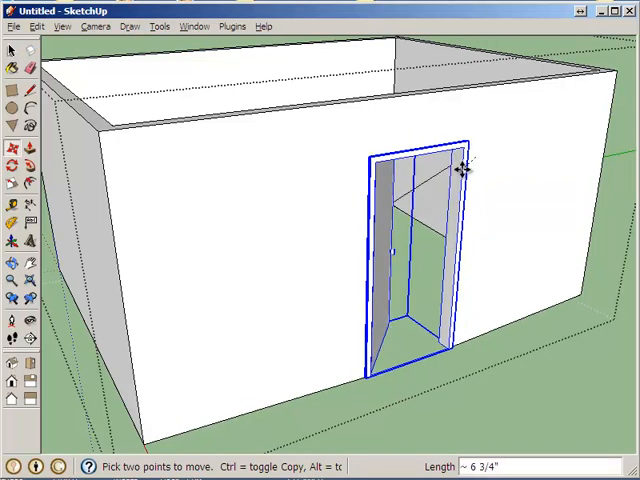
- Slide the door along the locked wall toward the corner, then return it to its doorway
left_click_drag(456, 170, 440, 162)
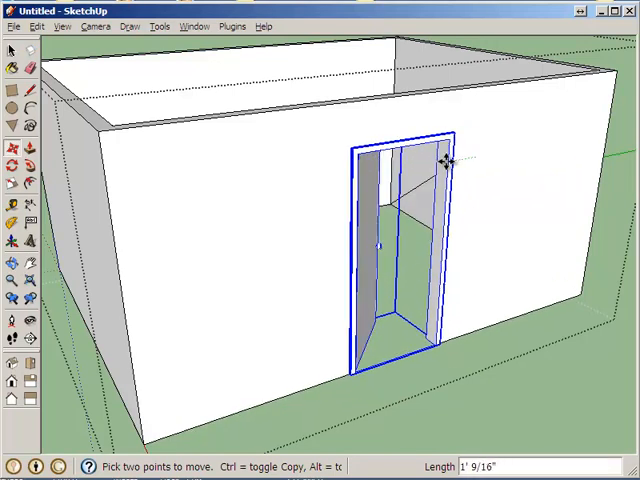
left_click_drag(444, 160, 540, 310)
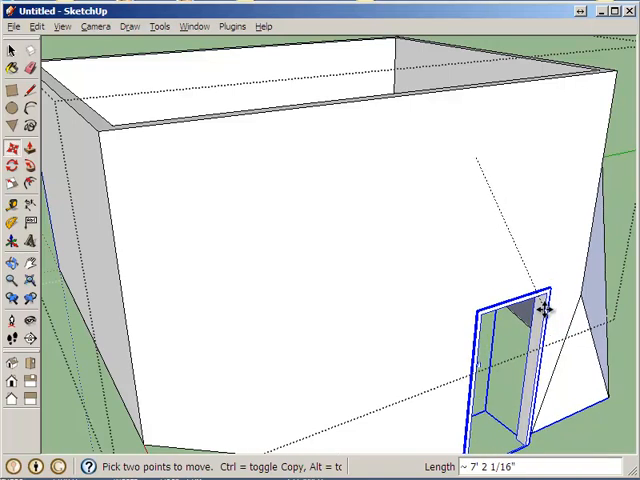
left_click_drag(540, 310, 590, 90)
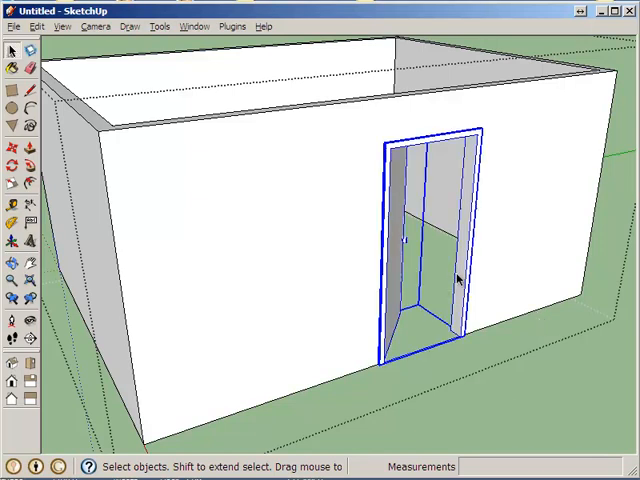
key("Delete")
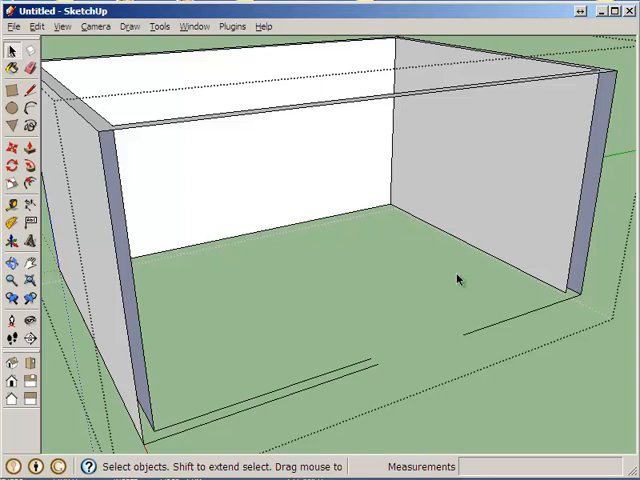
mouse_move(490, 70)
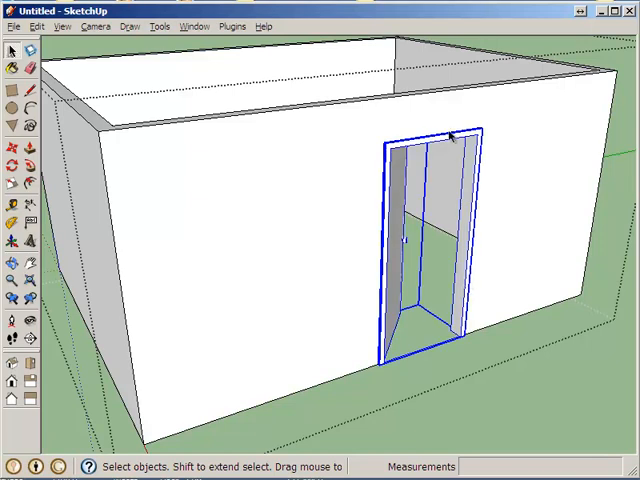
- Unlink the door from its punched hole via Hole Punching > Unlink Punch
right_click(436, 136)
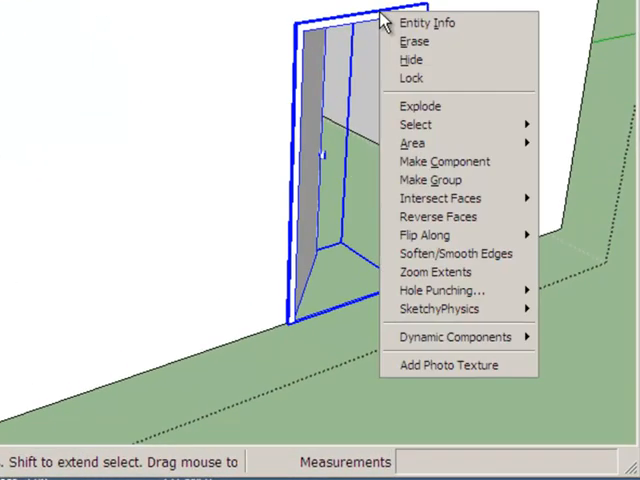
mouse_move(440, 290)
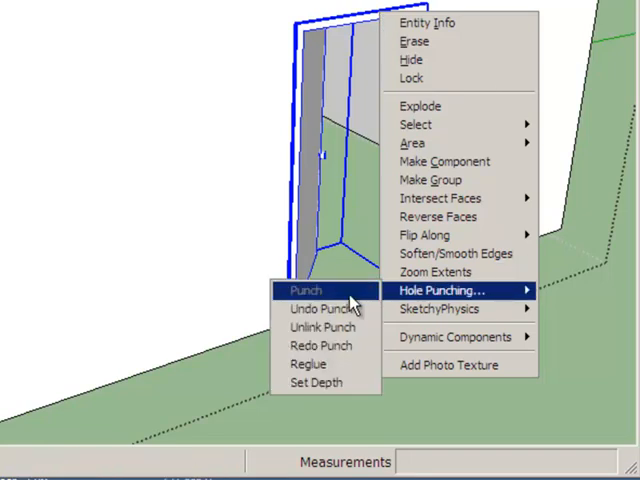
left_click(308, 290)
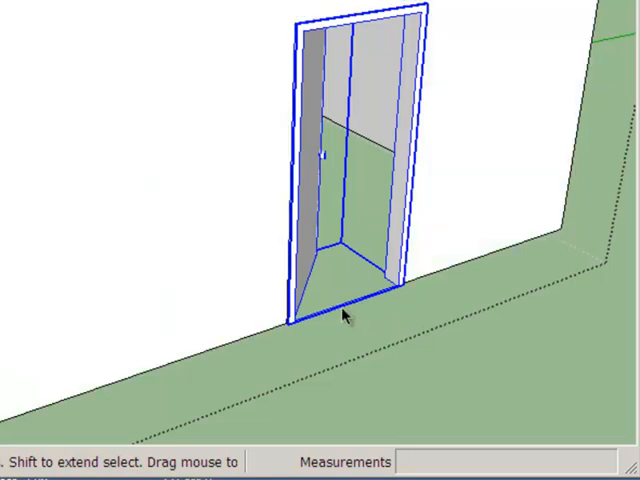
right_click(344, 316)
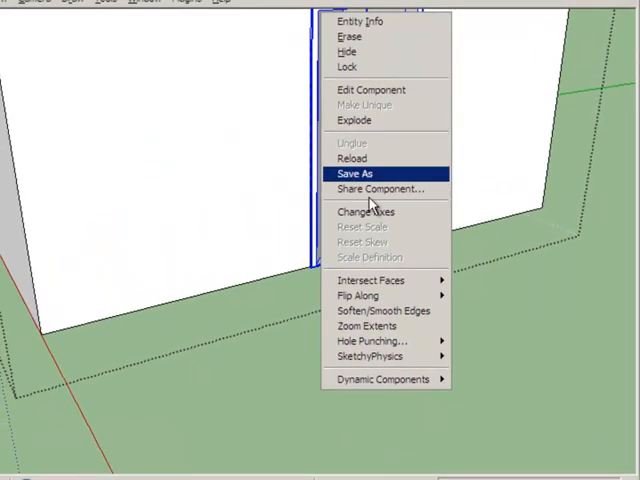
mouse_move(376, 340)
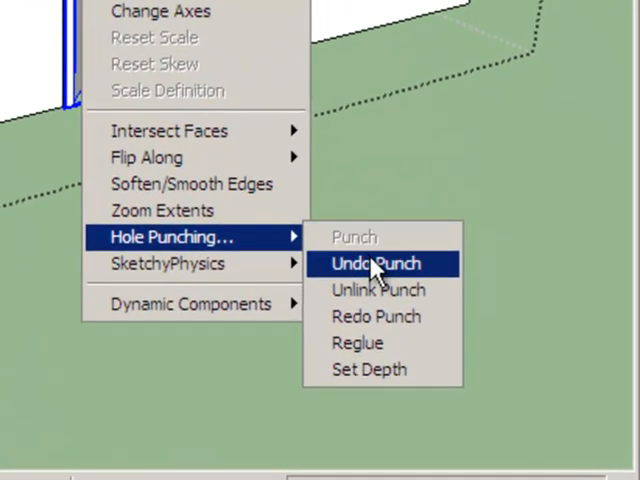
mouse_move(392, 296)
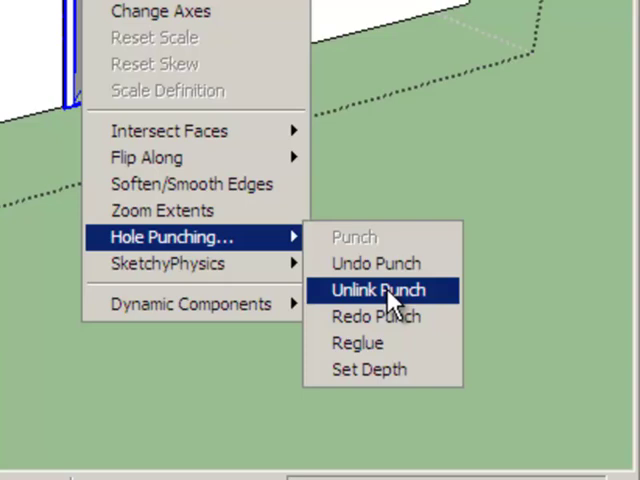
left_click(380, 290)
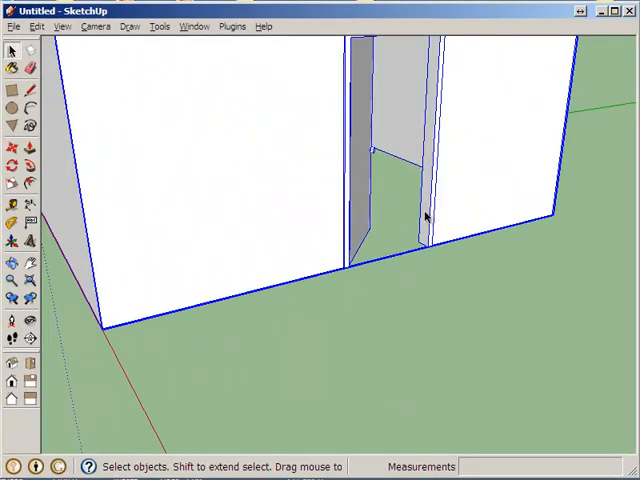
- Edit the wall group and move the unlinked door away from its empty opening
right_click(424, 218)
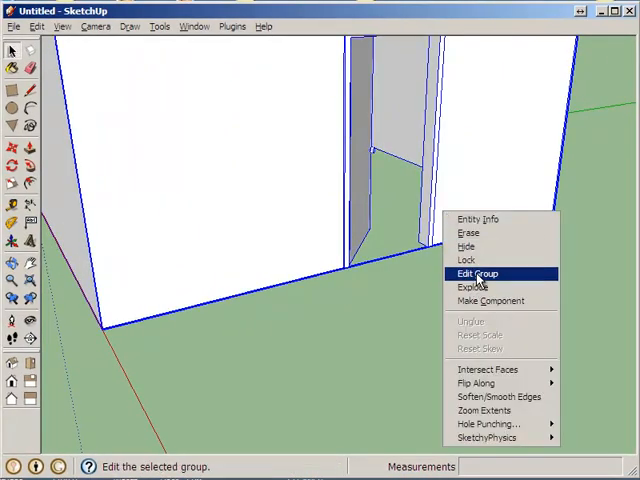
left_click(478, 272)
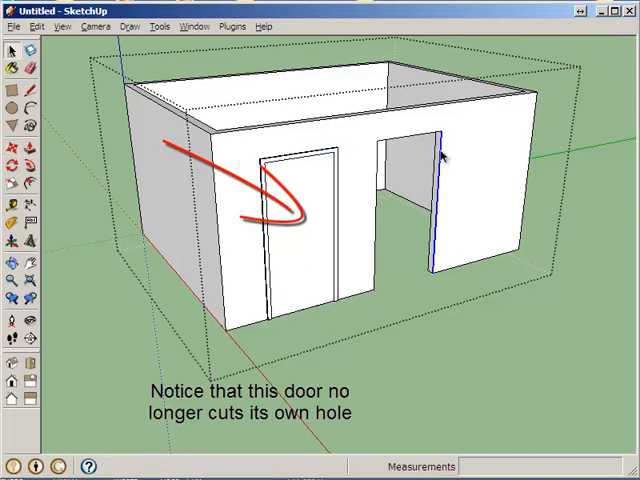
left_click(440, 150)
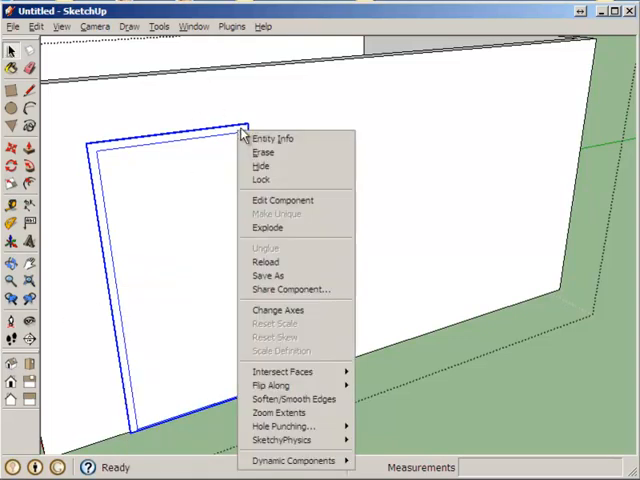
left_click(288, 426)
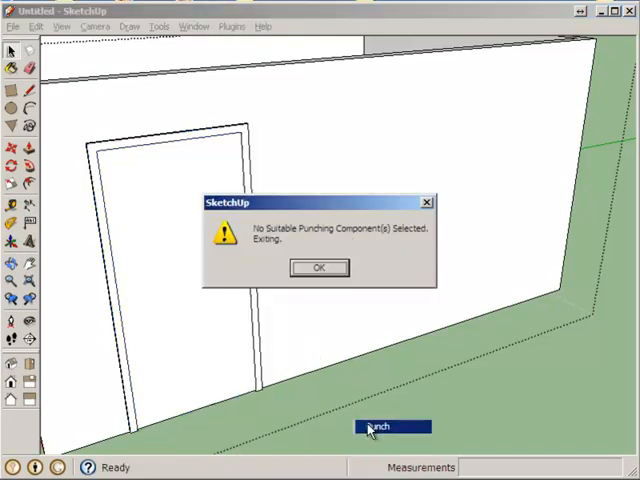
left_click(318, 268)
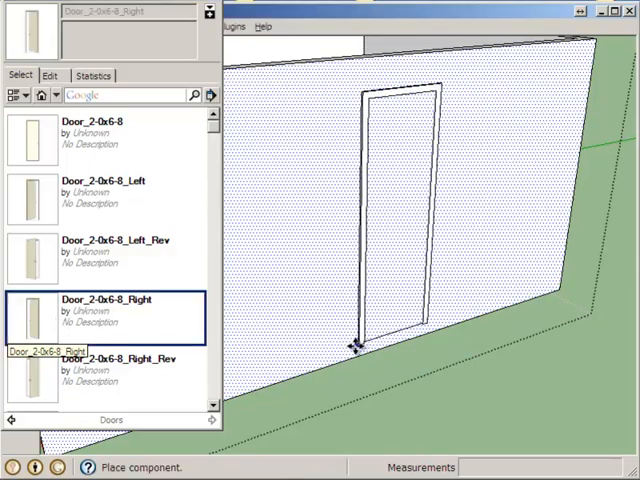
- Place the door in the punched opening, then set a Window_Doublehung mullion window on the wall face
left_click(356, 344)
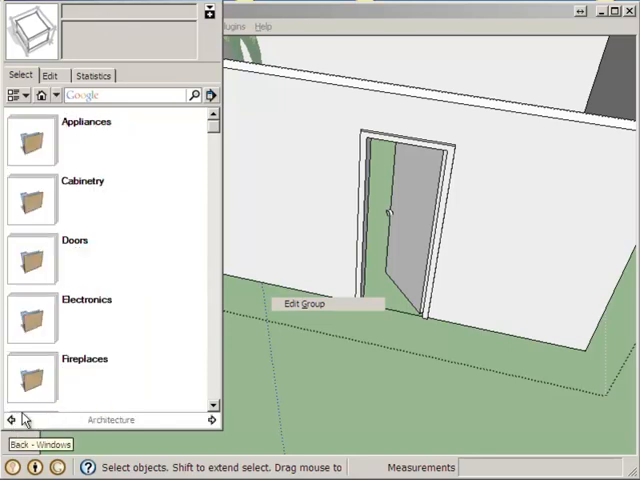
scroll("down", 3)
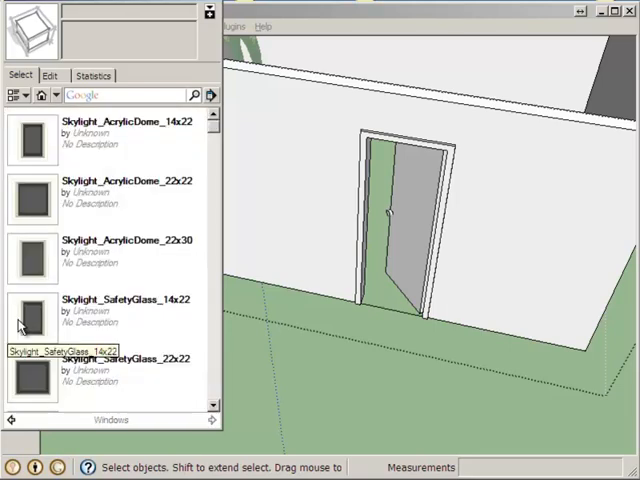
scroll("down", 3)
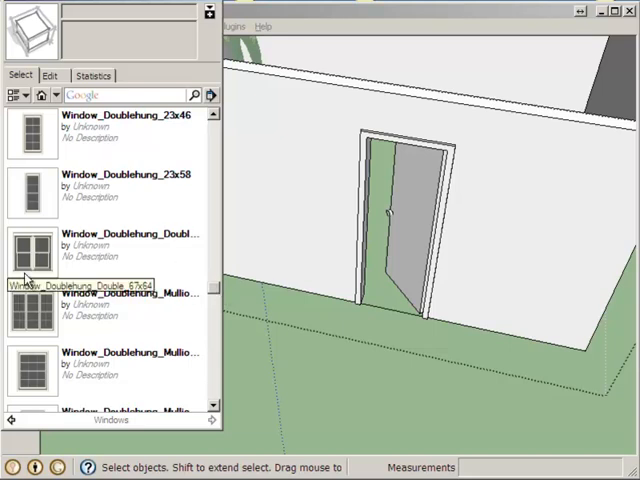
left_click(36, 316)
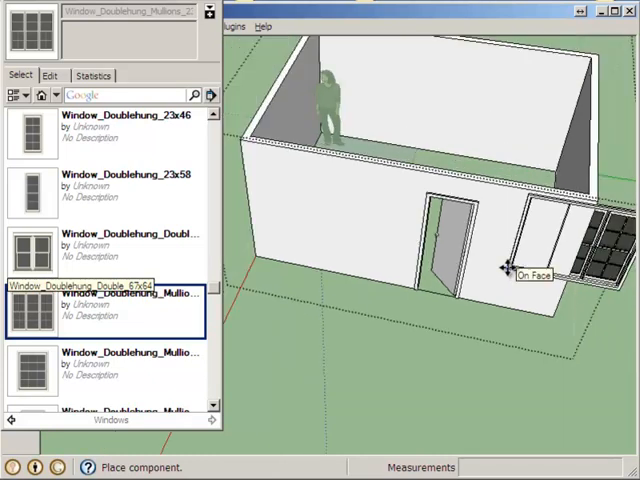
left_click(508, 268)
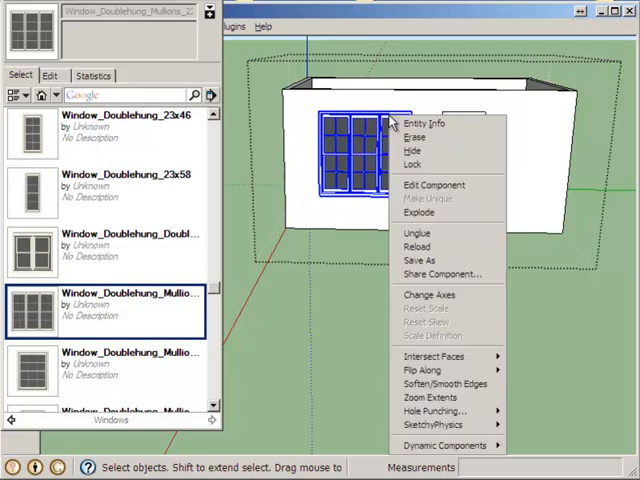
mouse_move(436, 412)
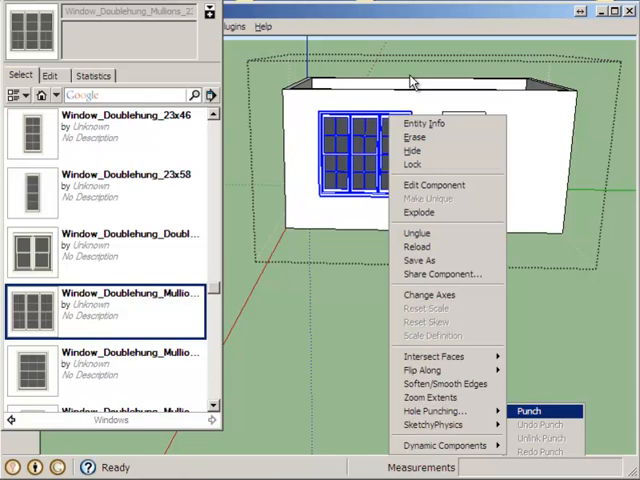
- Punch the double-hung mullion window through the wall with Hole Punching > Punch
left_click(528, 406)
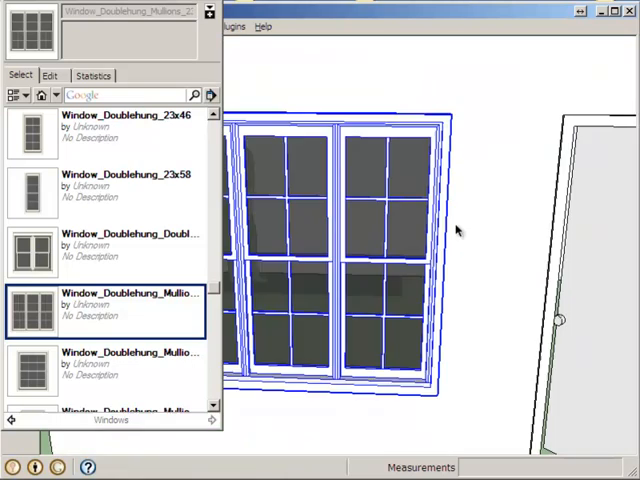
- Orbit around the window to inspect the cut opening, then clear the selection
left_click_drag(456, 230, 400, 260)
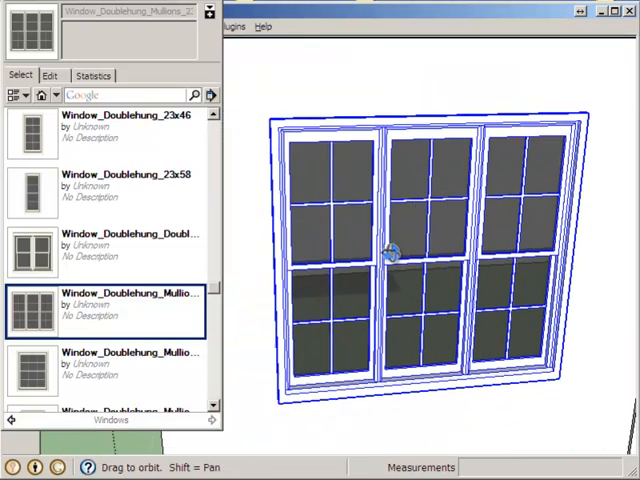
left_click_drag(390, 260, 400, 270)
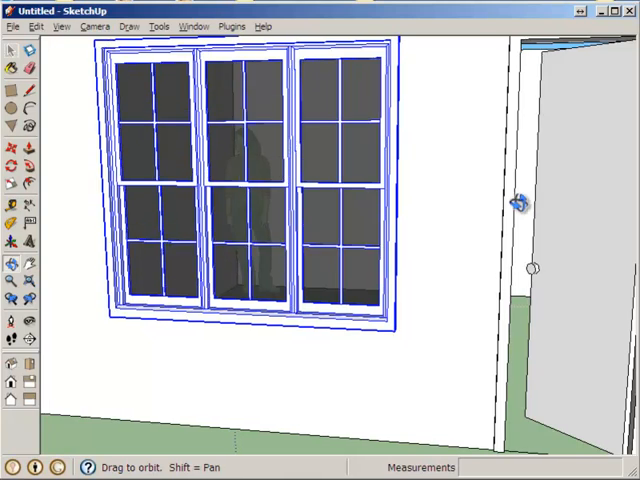
left_click_drag(520, 200, 500, 204)
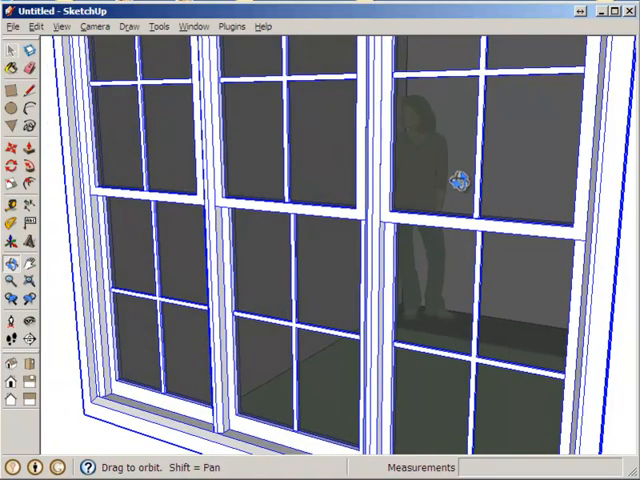
left_click(12, 50)
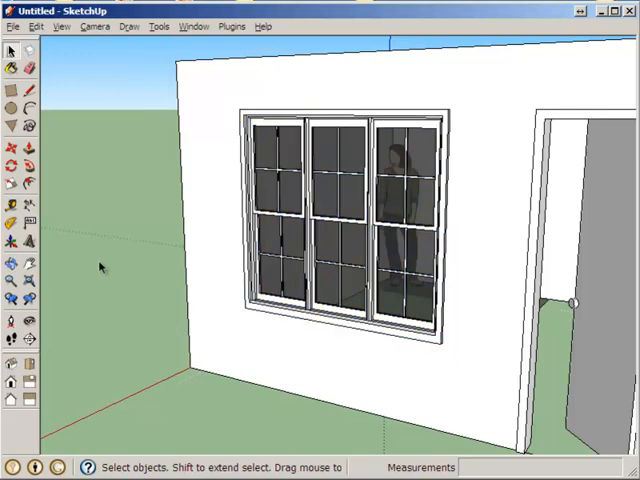
mouse_move(180, 50)
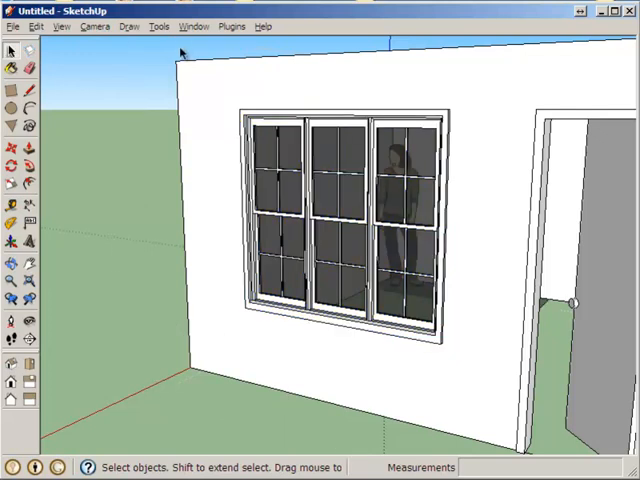
left_click(228, 28)
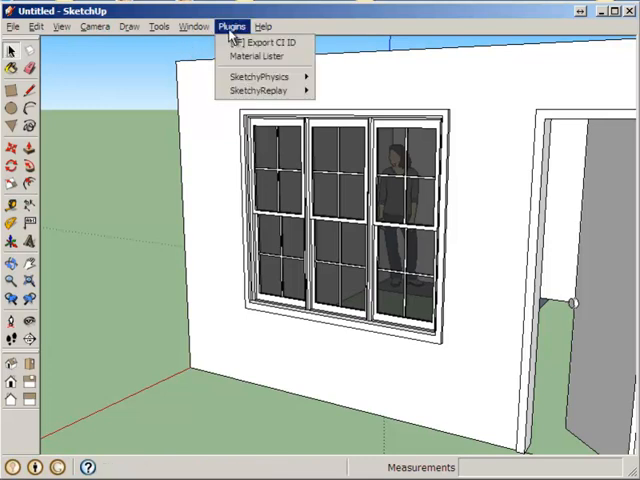
left_click(192, 320)
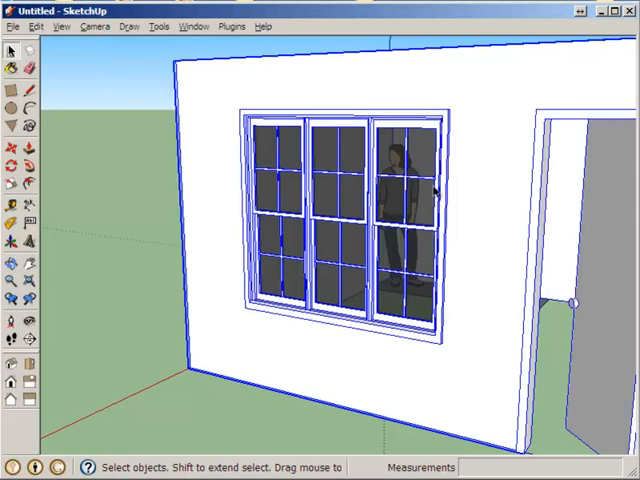
left_click(136, 276)
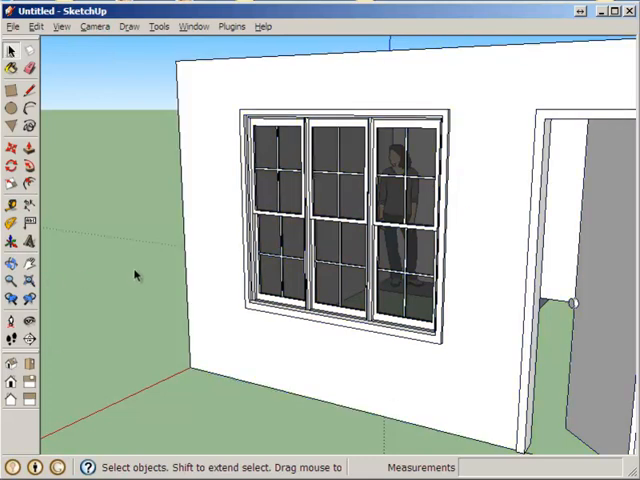
mouse_move(142, 272)
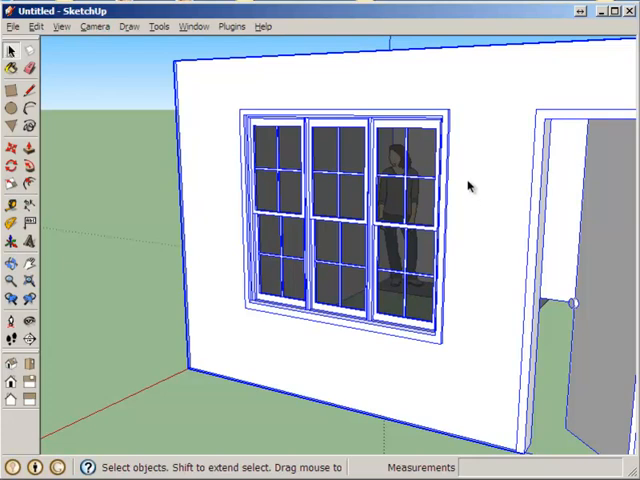
mouse_move(542, 364)
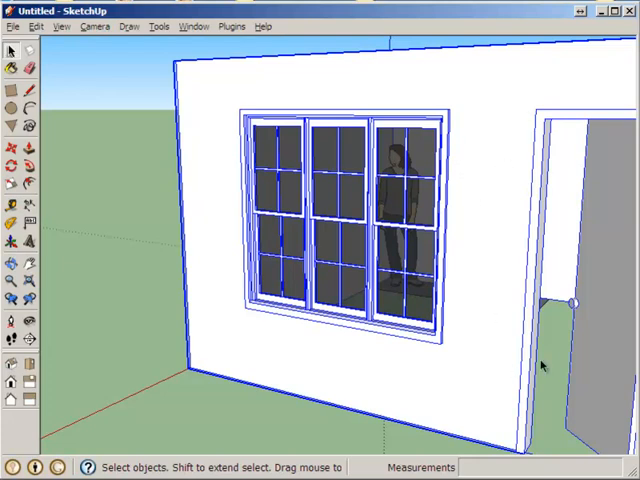